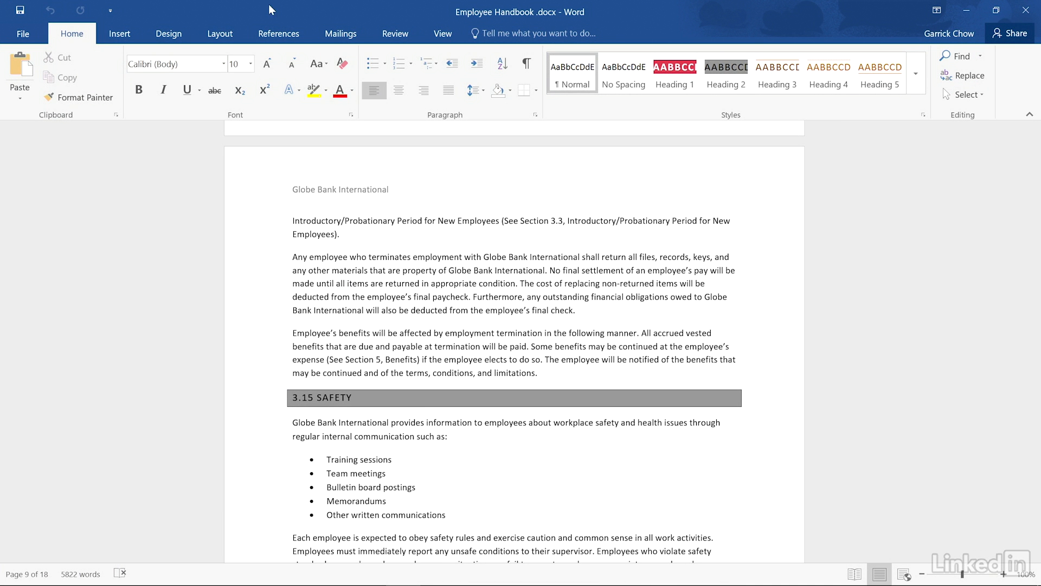
- Show the Design ribbon with Document Formatting and Page Background options
click(168, 34)
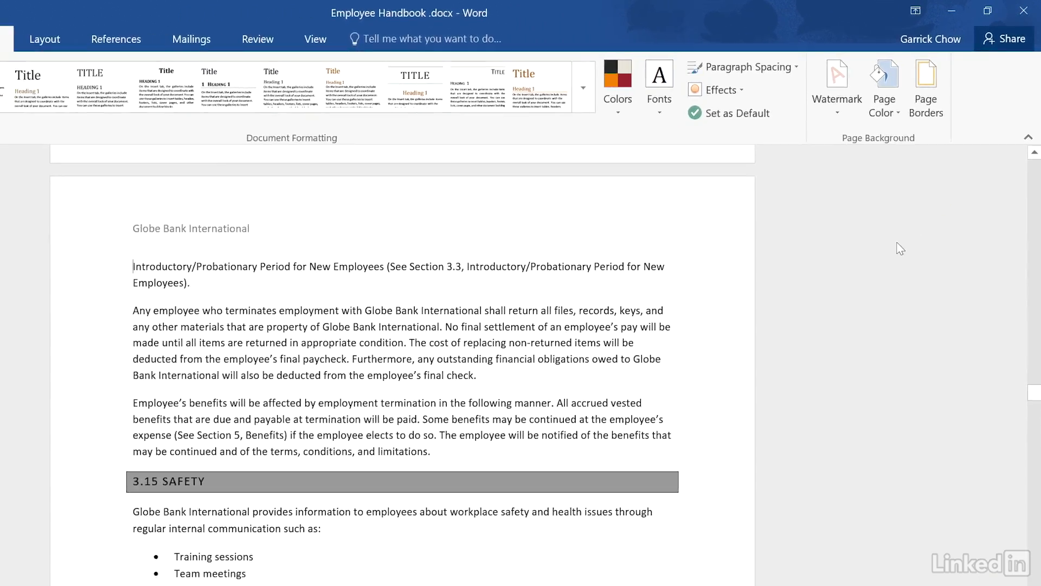
scroll(down, 3)
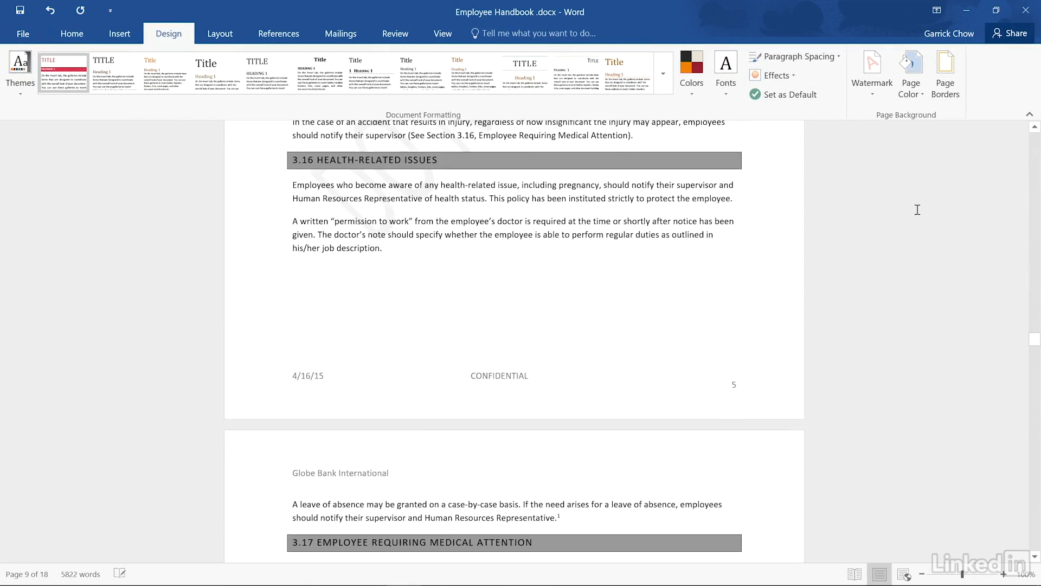
scroll(down, 3)
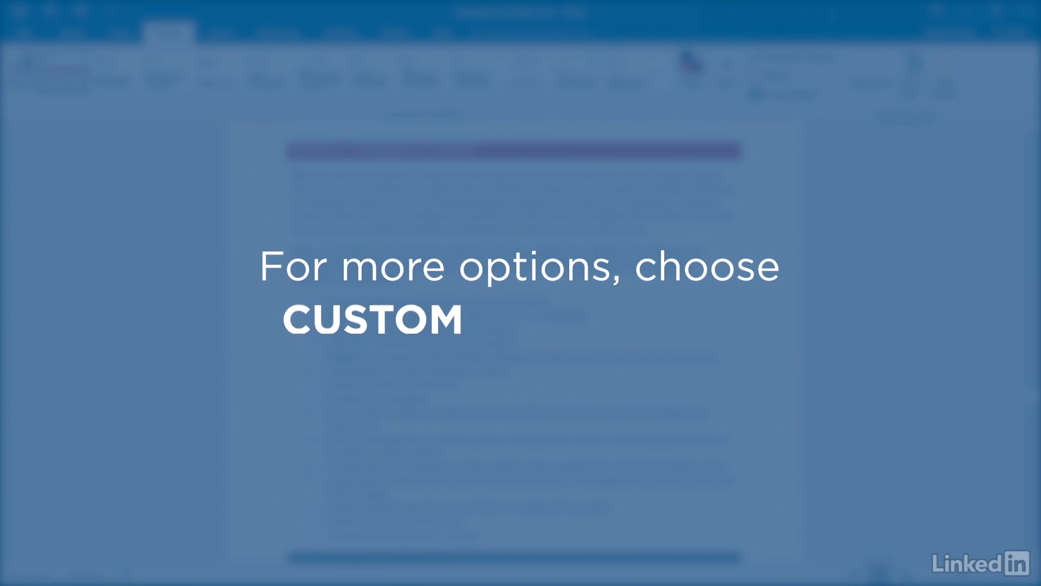
- Start a custom watermark set to use a picture rather than text
click(832, 50)
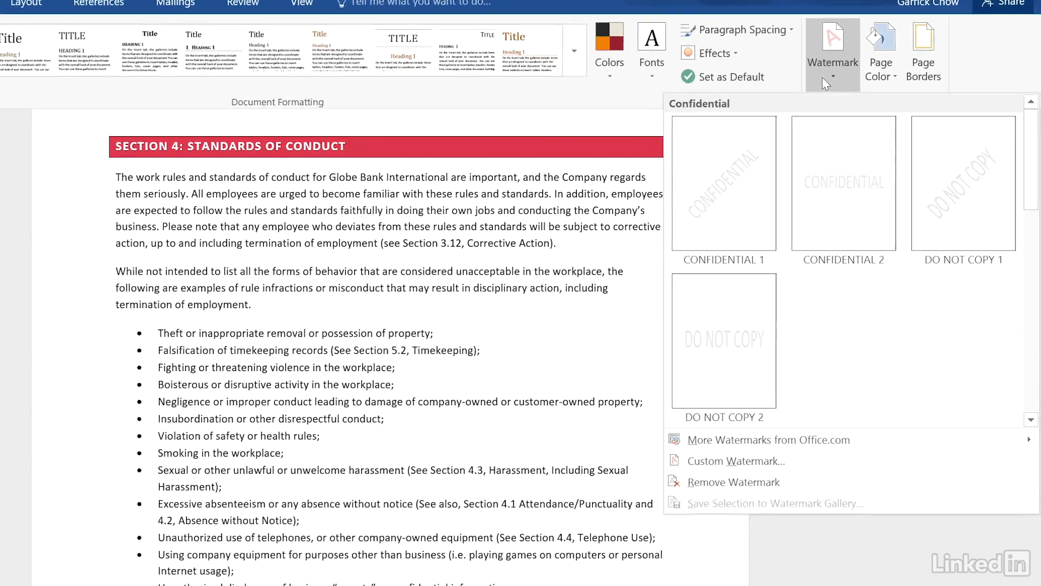
click(735, 461)
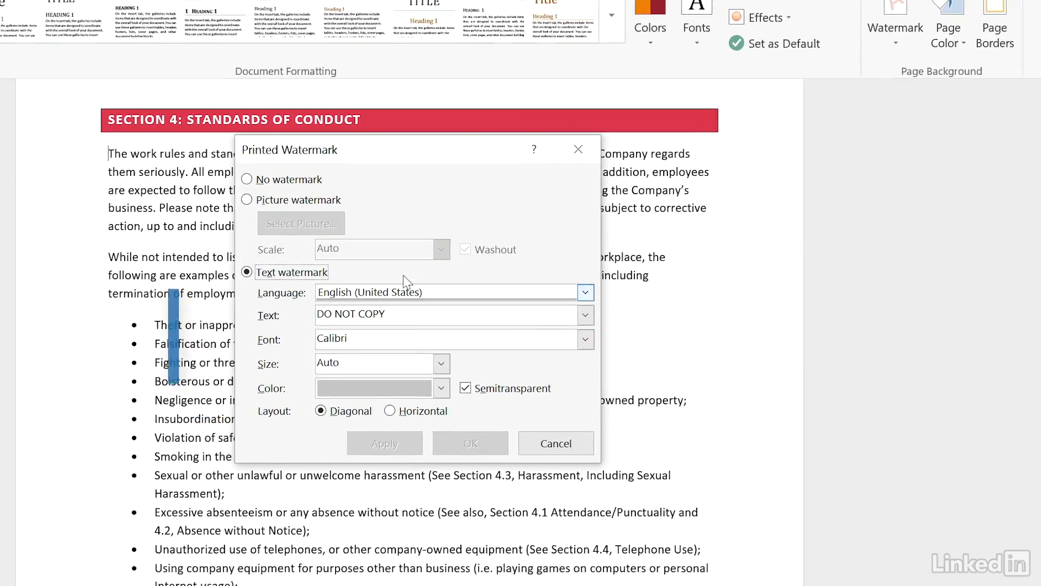
click(247, 199)
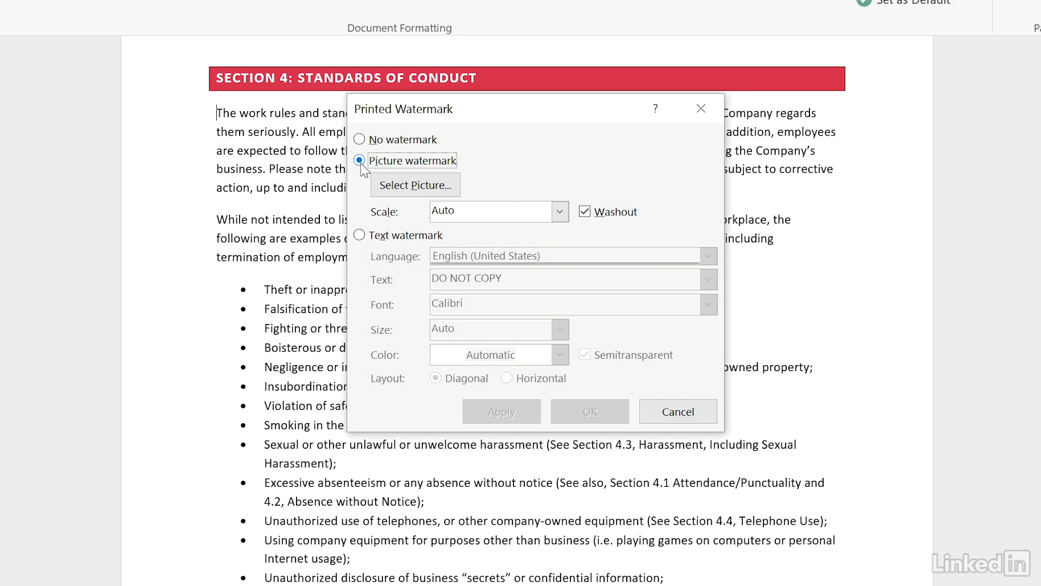
- Choose the Globe Bank_WM.png logo file from the computer as the washed-out watermark image
click(414, 185)
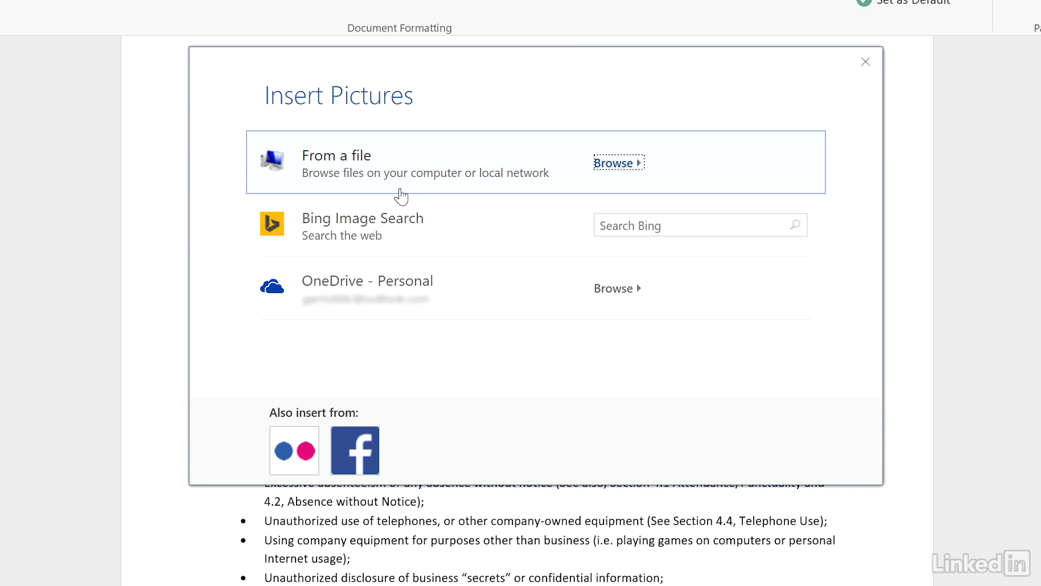
click(614, 163)
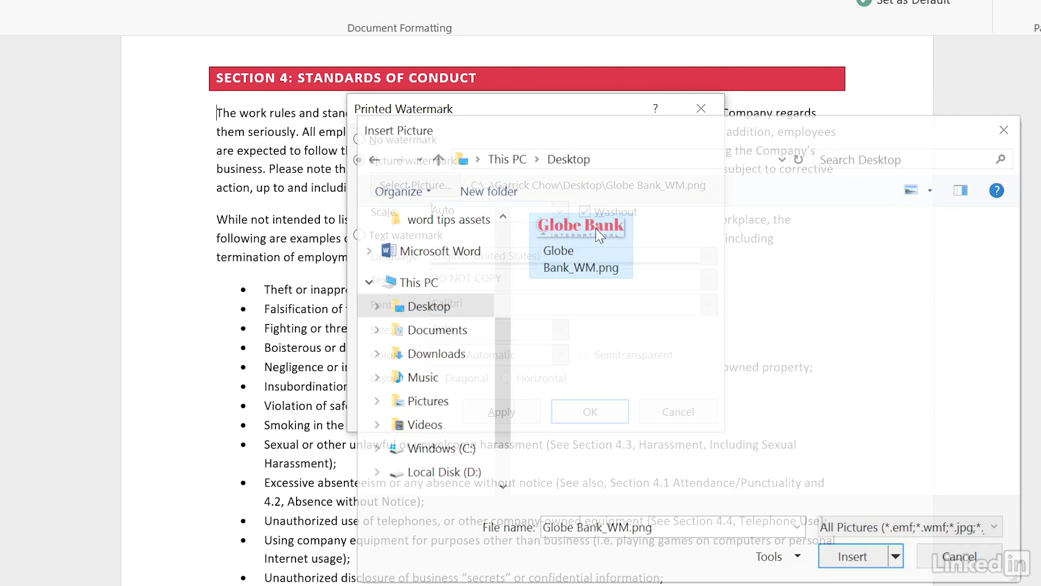
click(853, 556)
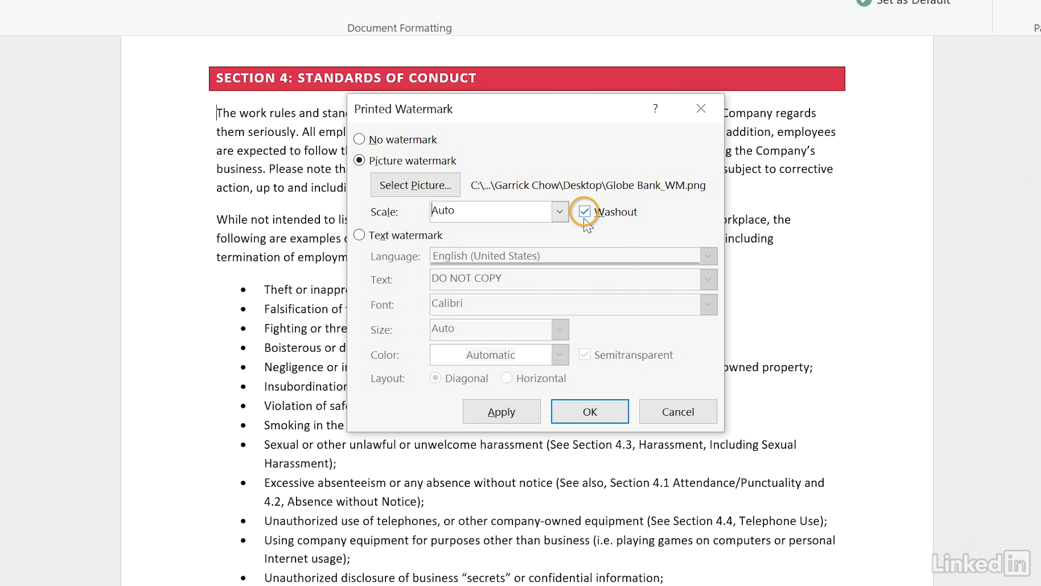
mouse_move(587, 222)
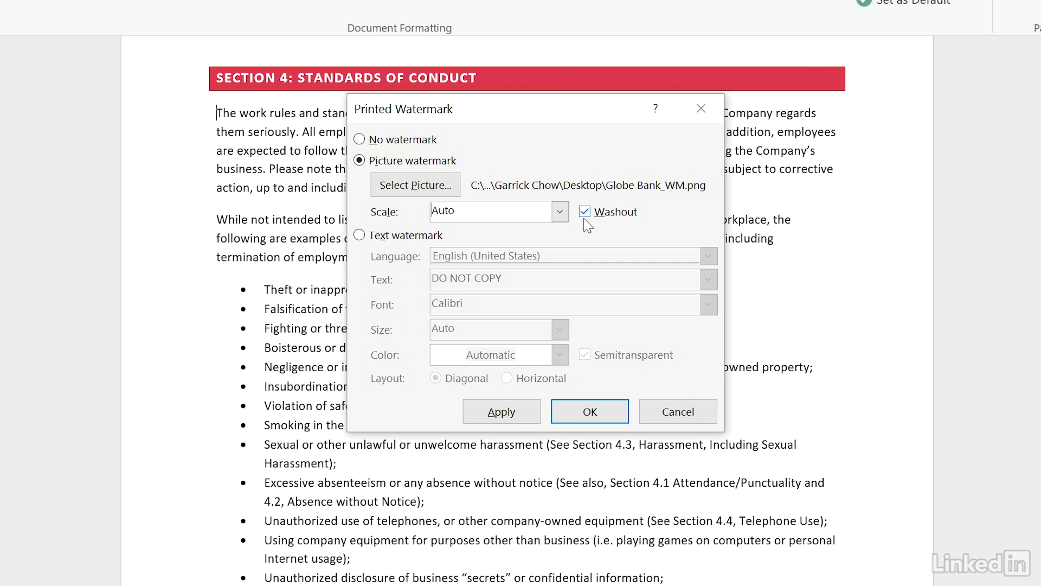